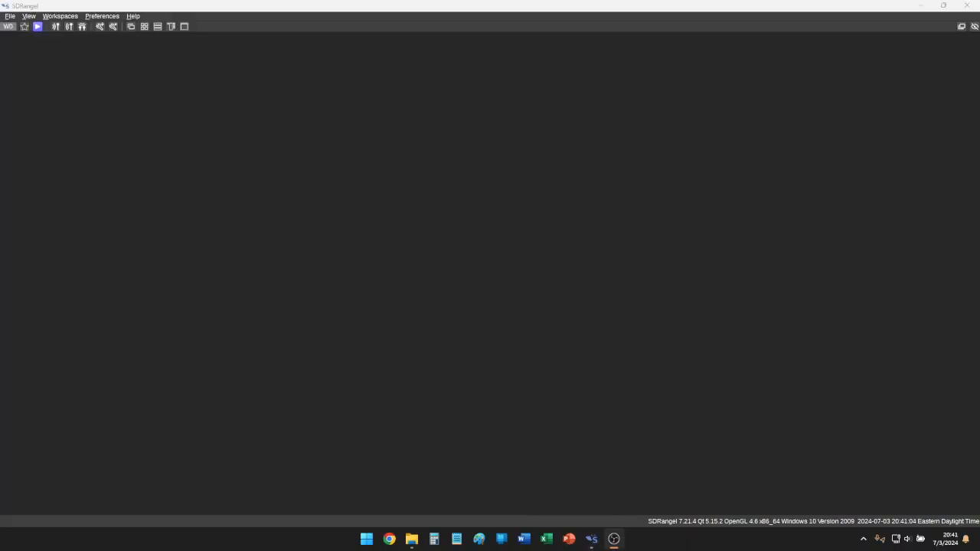
Step: Add an RTL-SDR receive device, opening its device panel and spectrum display
left_click(28, 15)
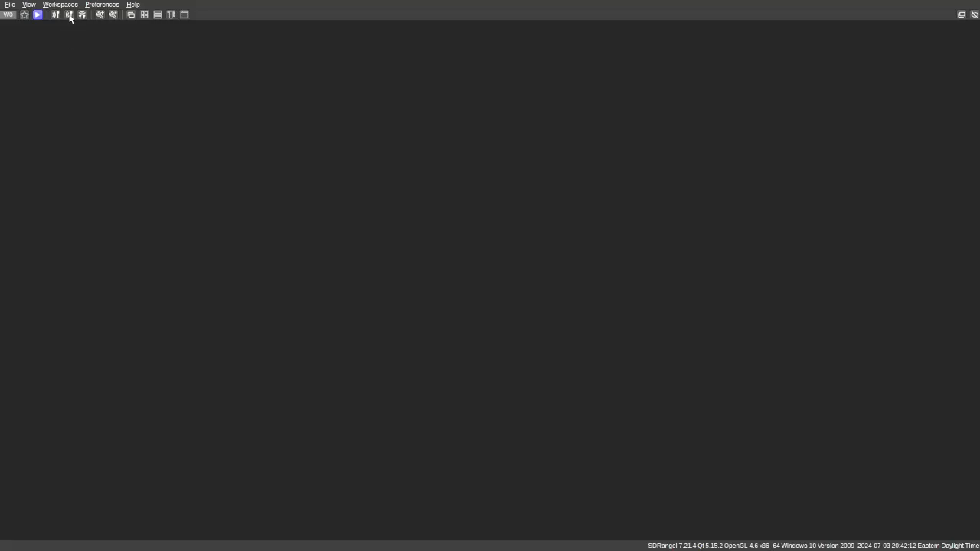
mouse_move(69, 16)
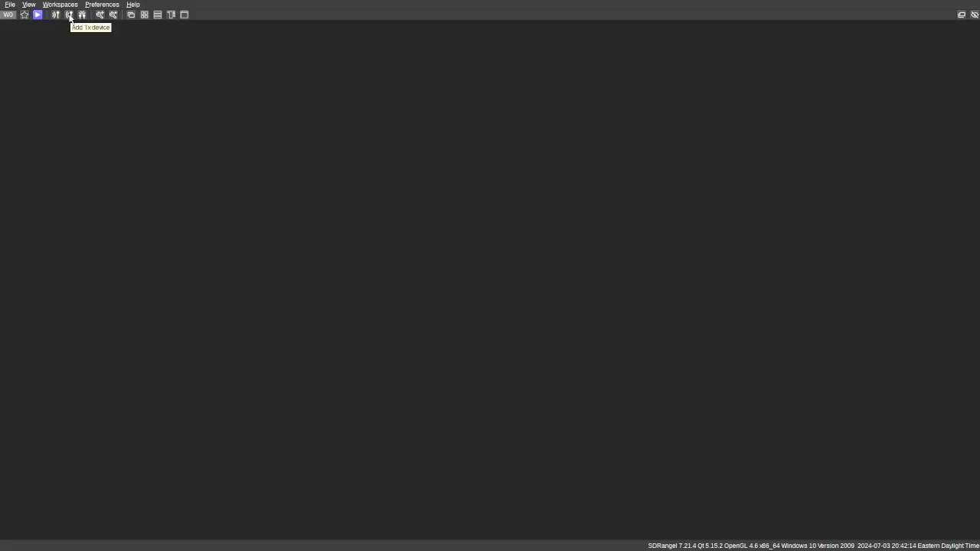
mouse_move(55, 15)
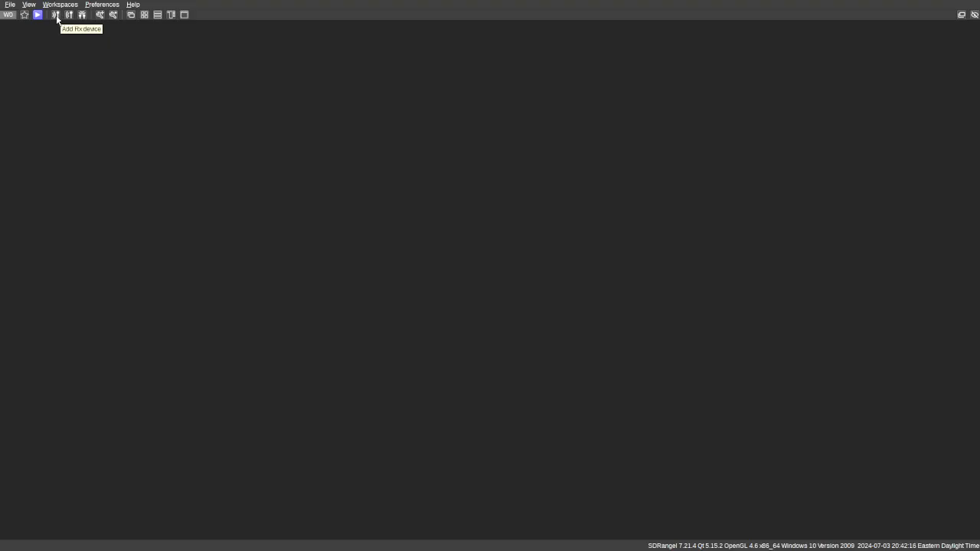
mouse_move(64, 46)
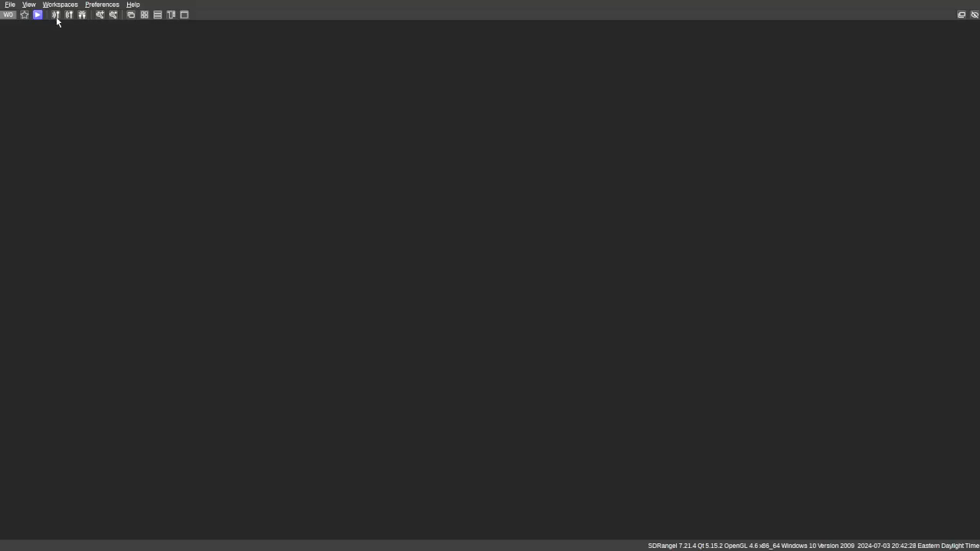
left_click(55, 14)
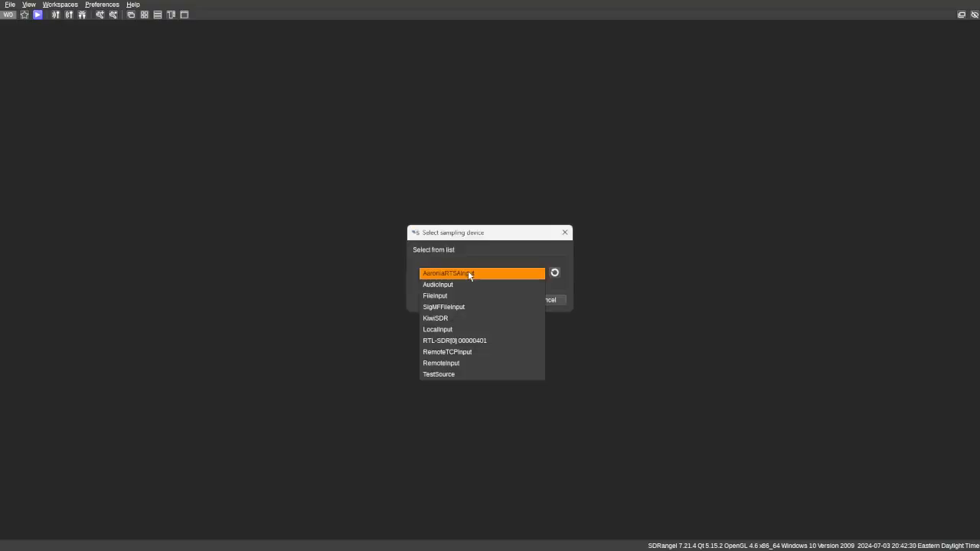
left_click(455, 340)
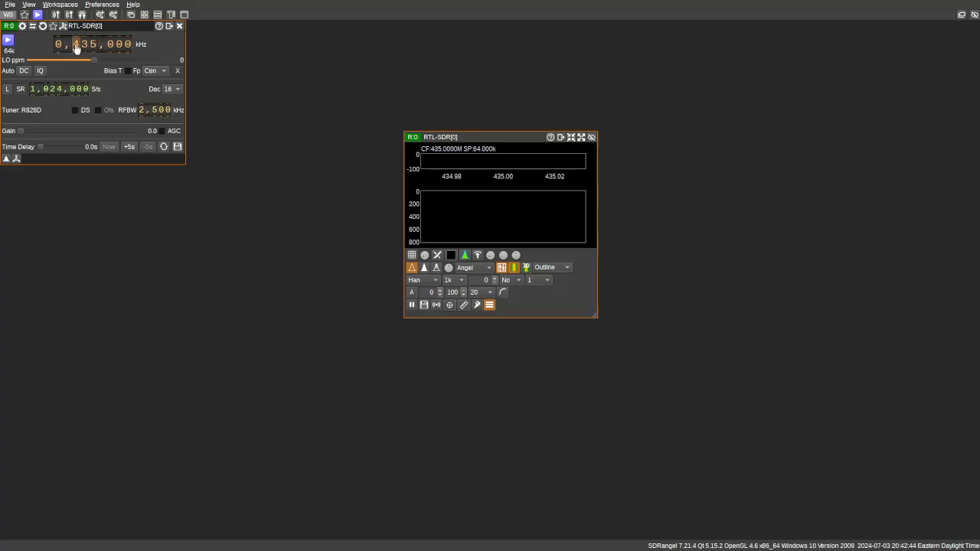
Step: Scroll the frequency to 7,048 kHz, raise gain to 28.0 and enable DC offset correction
scroll("down", 3)
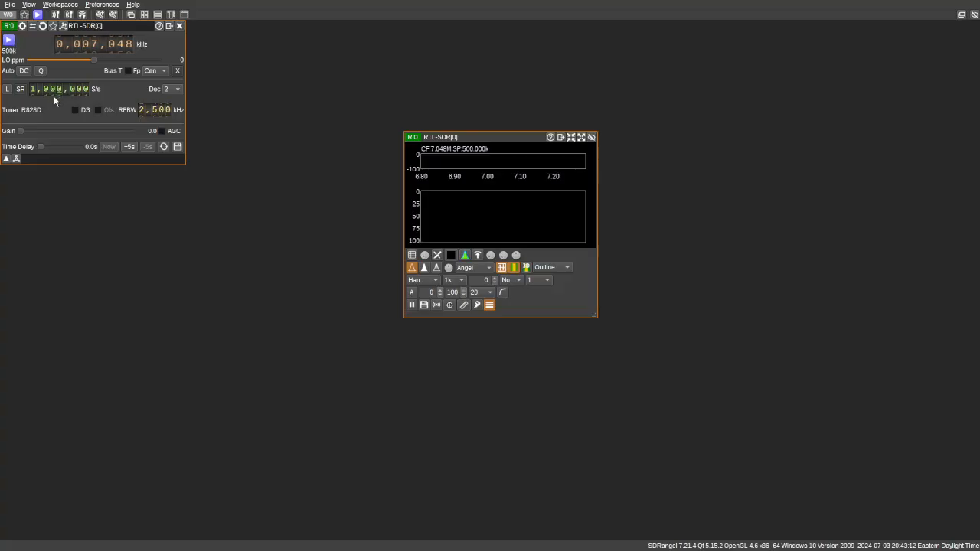
left_click_drag(22, 130, 33, 131)
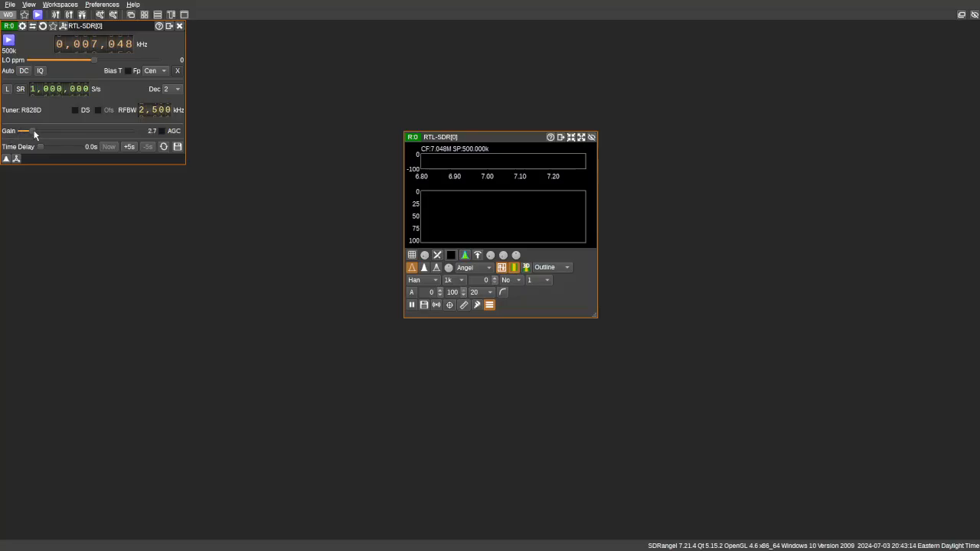
left_click_drag(31, 131, 79, 132)
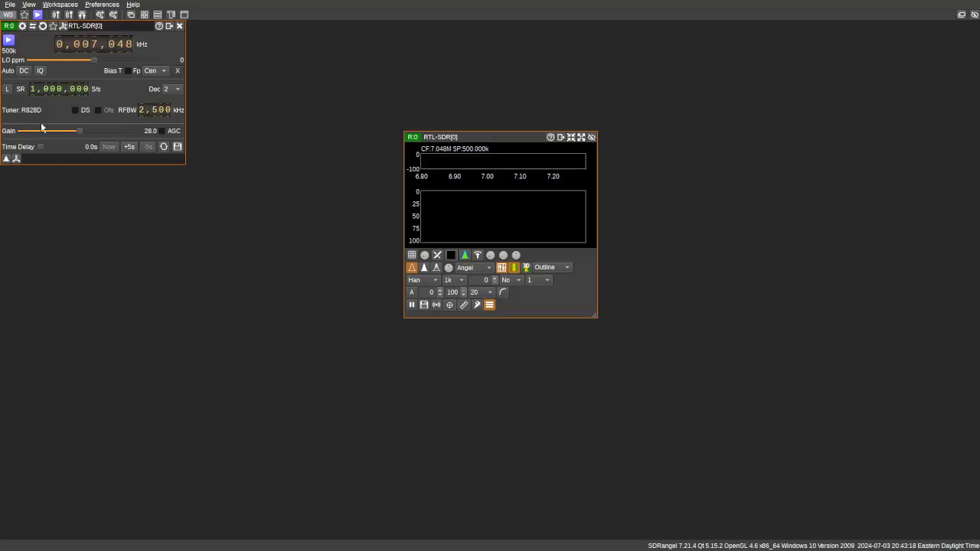
left_click(24, 70)
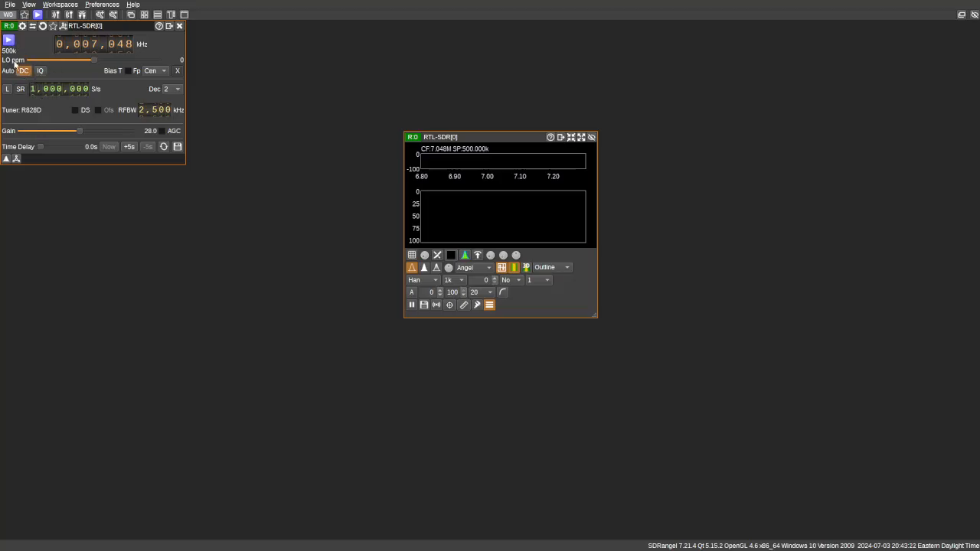
Step: Start streaming from the RTL-SDR to show live spectrum and waterfall
left_click(9, 40)
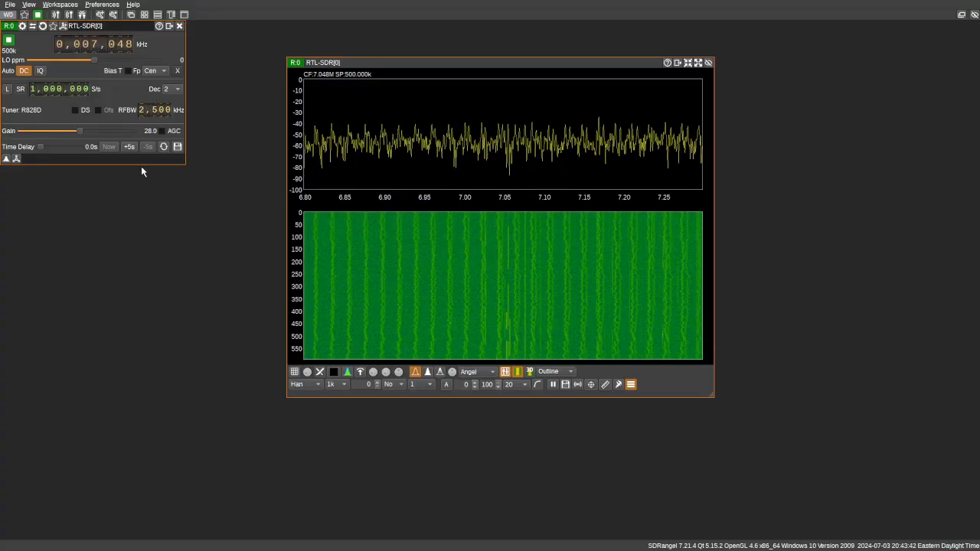
mouse_move(528, 334)
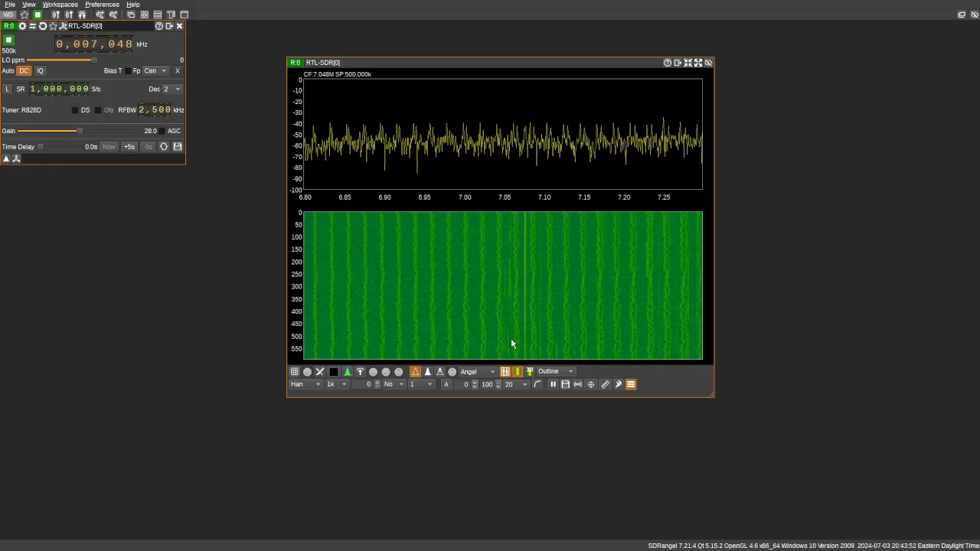
mouse_move(543, 295)
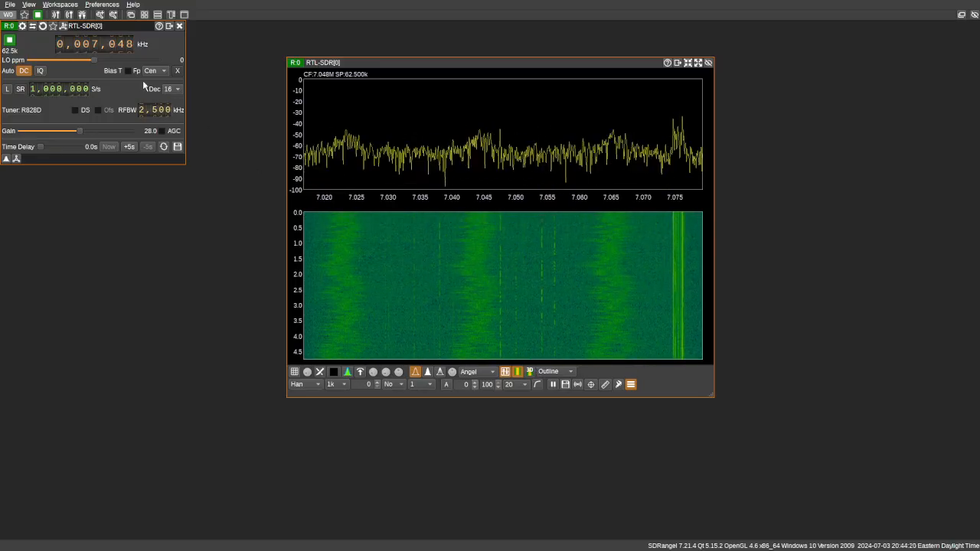
Step: Begin adding a channel and choose SSB Demodulator as the type
left_click(171, 88)
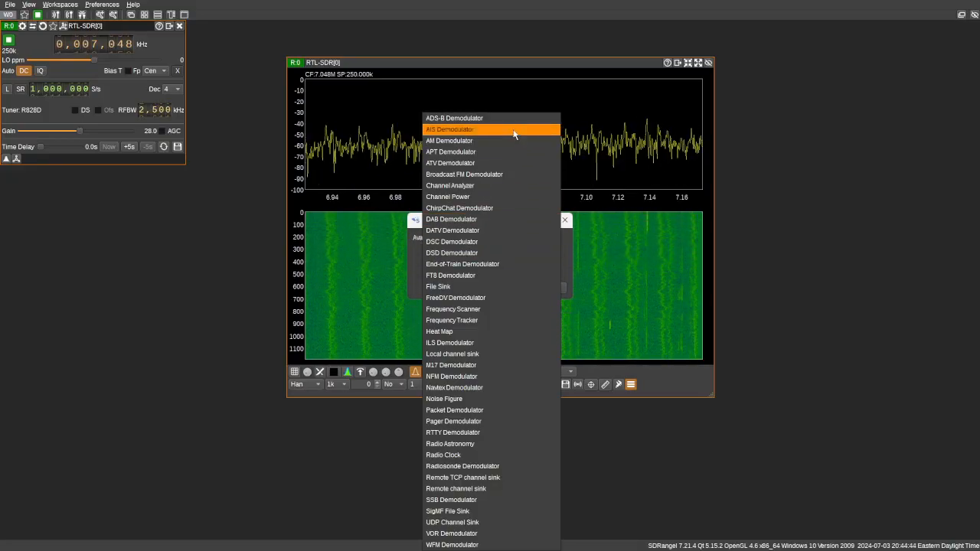
mouse_move(494, 276)
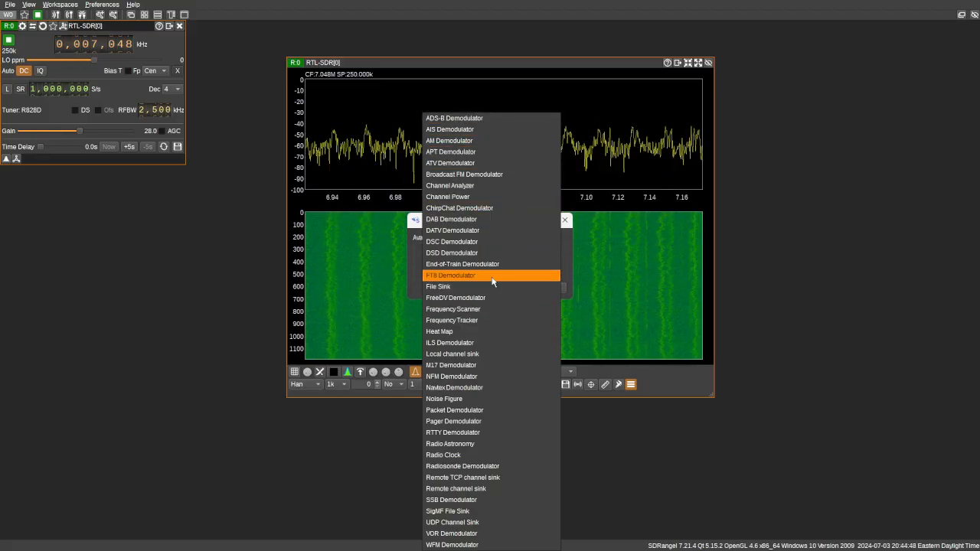
mouse_move(499, 438)
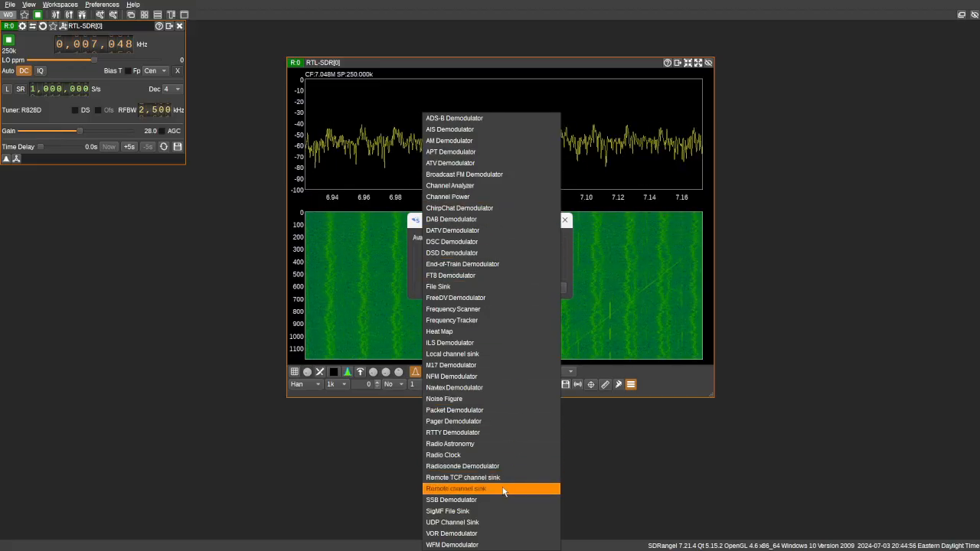
mouse_move(498, 377)
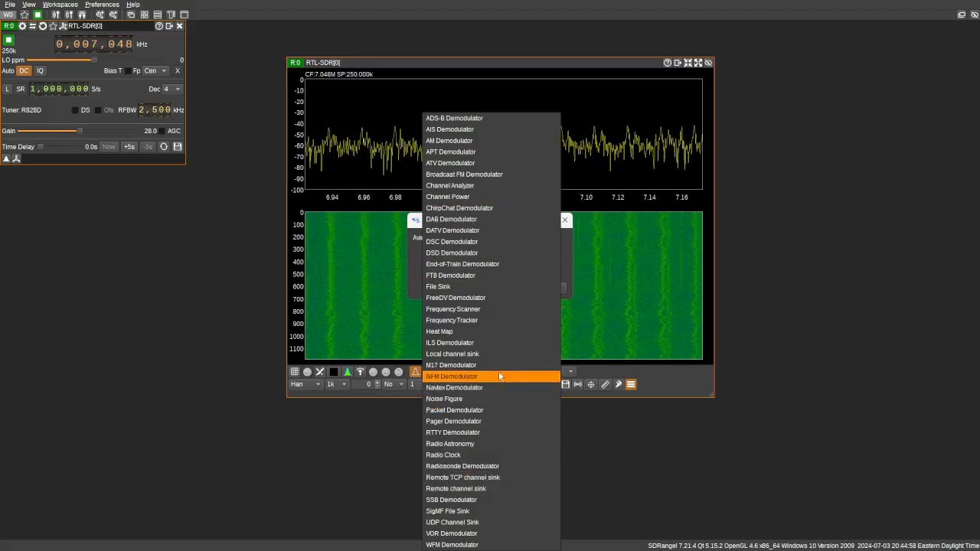
mouse_move(490, 411)
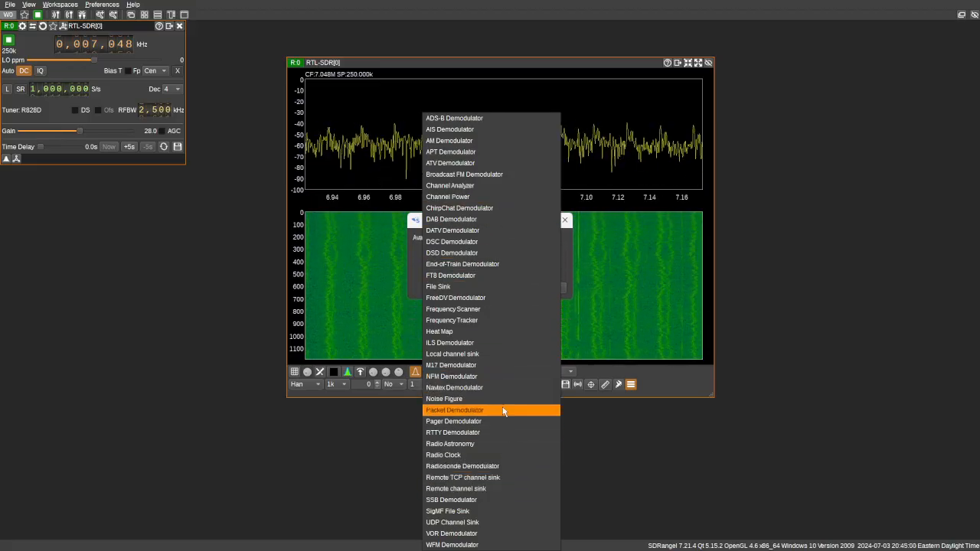
mouse_move(508, 500)
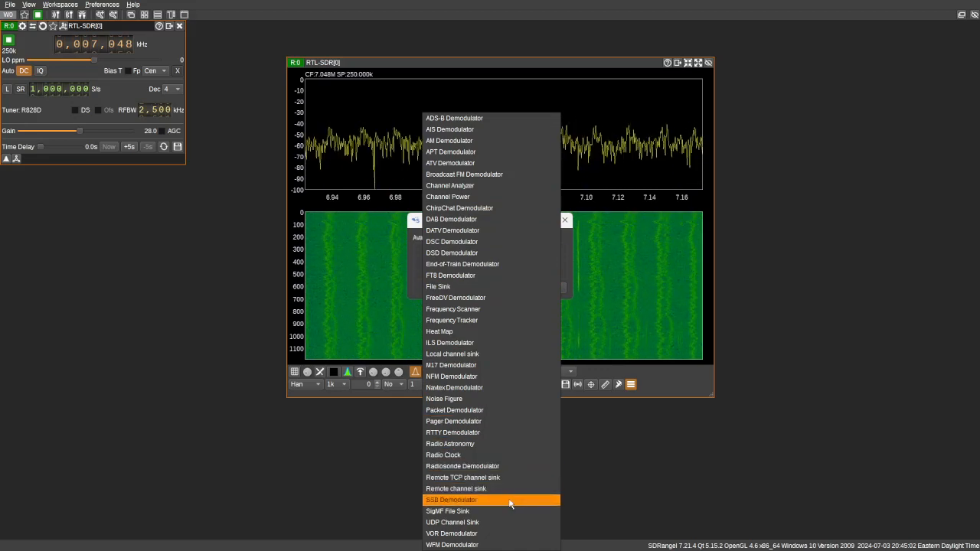
left_click(450, 499)
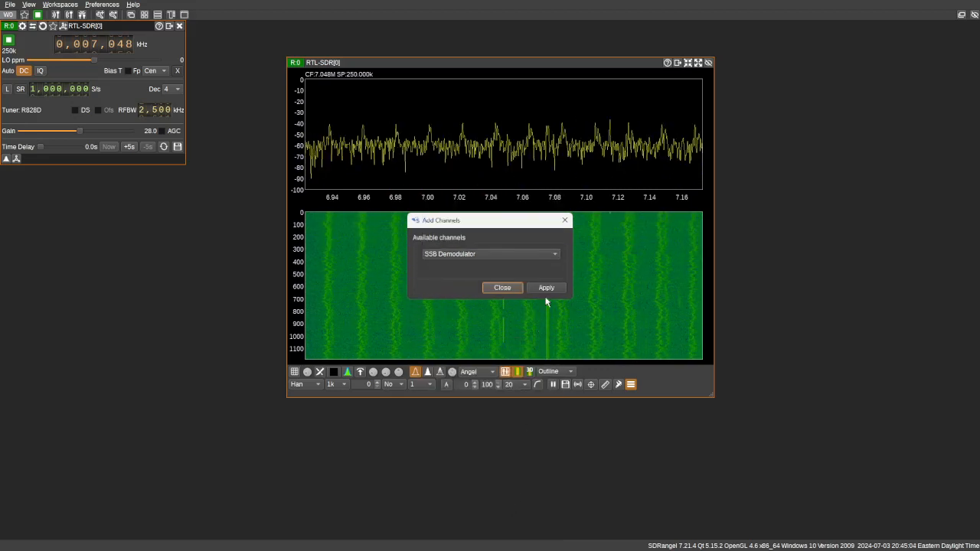
Step: Apply the SSB Demodulator channel so its settings and channel spectrum appear
left_click(545, 288)
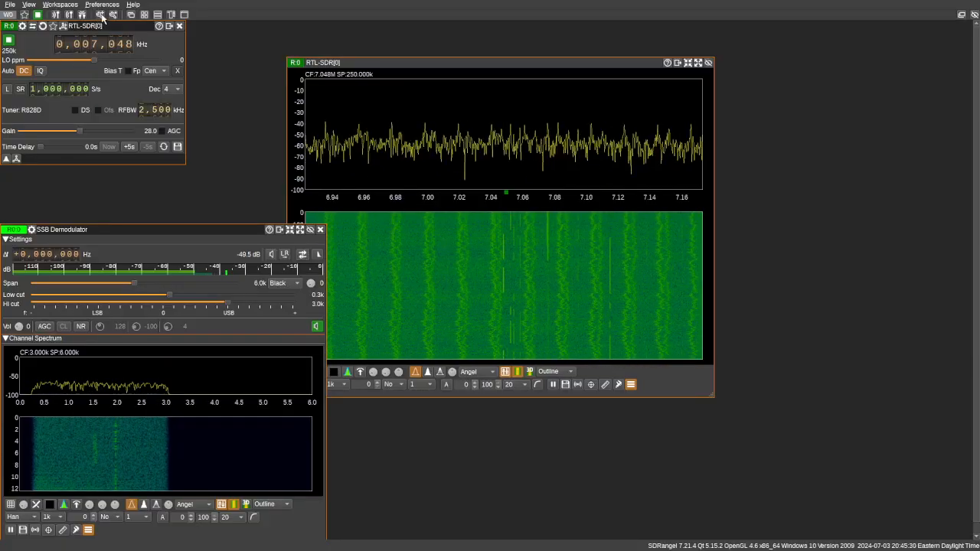
mouse_move(100, 15)
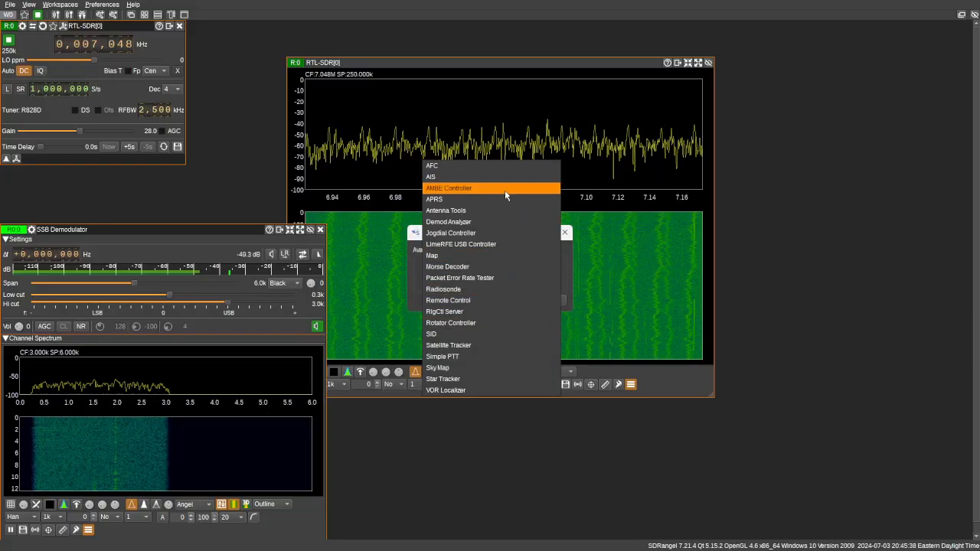
mouse_move(506, 199)
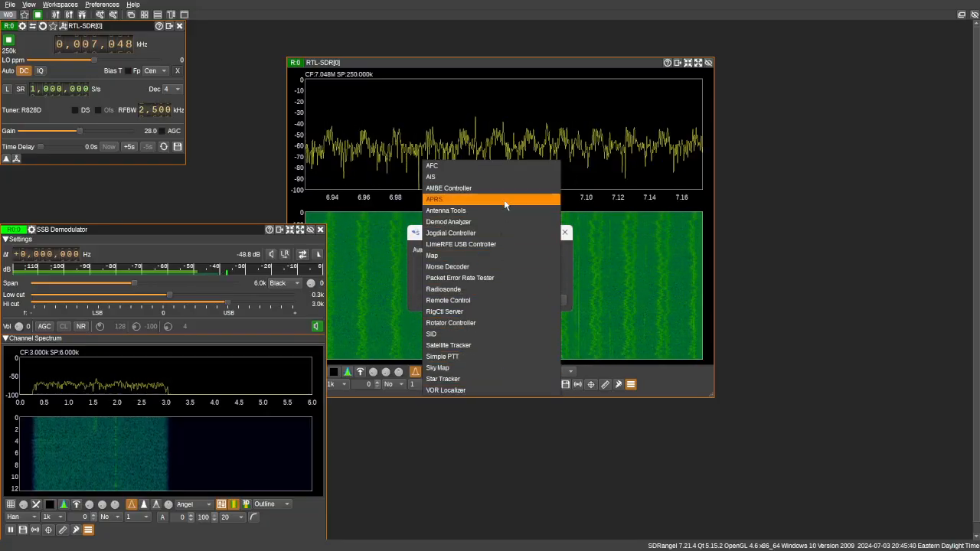
mouse_move(512, 233)
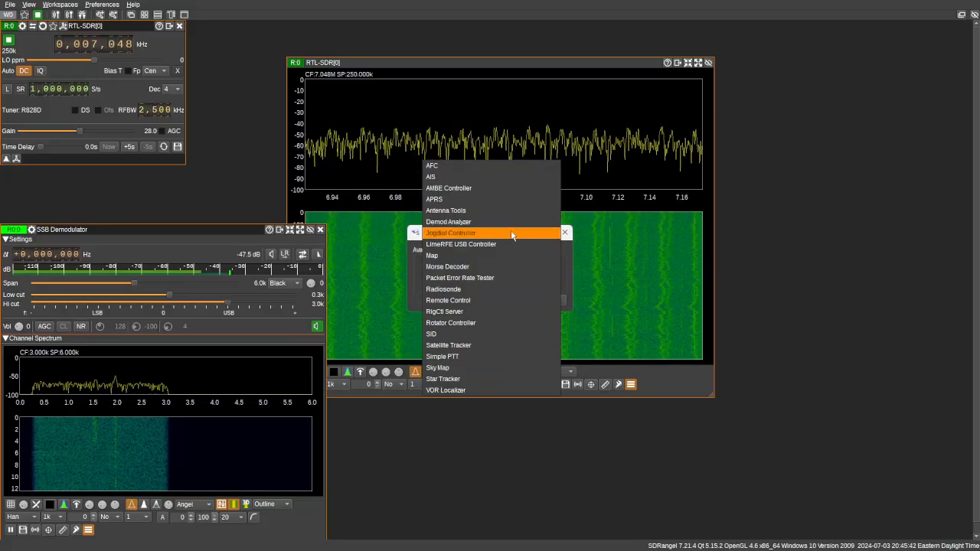
mouse_move(432, 254)
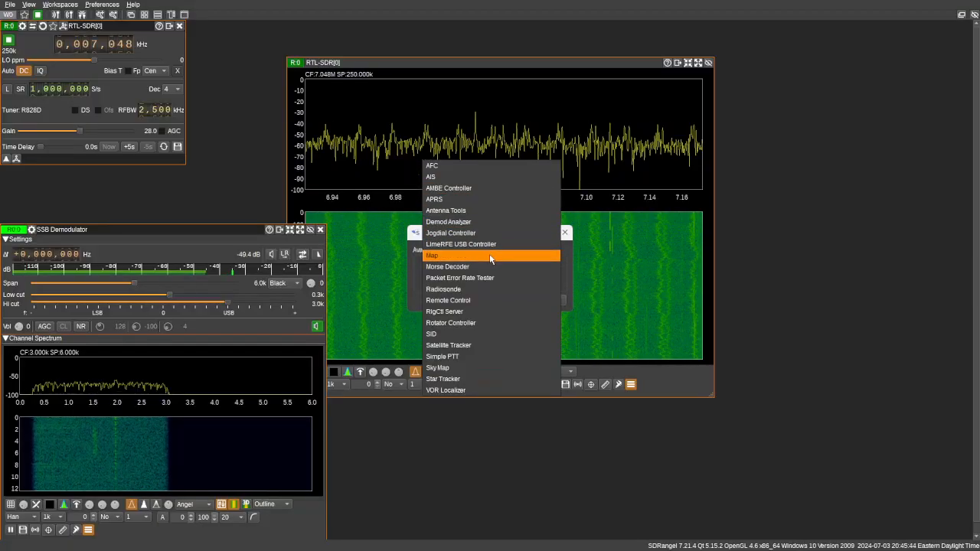
mouse_move(496, 267)
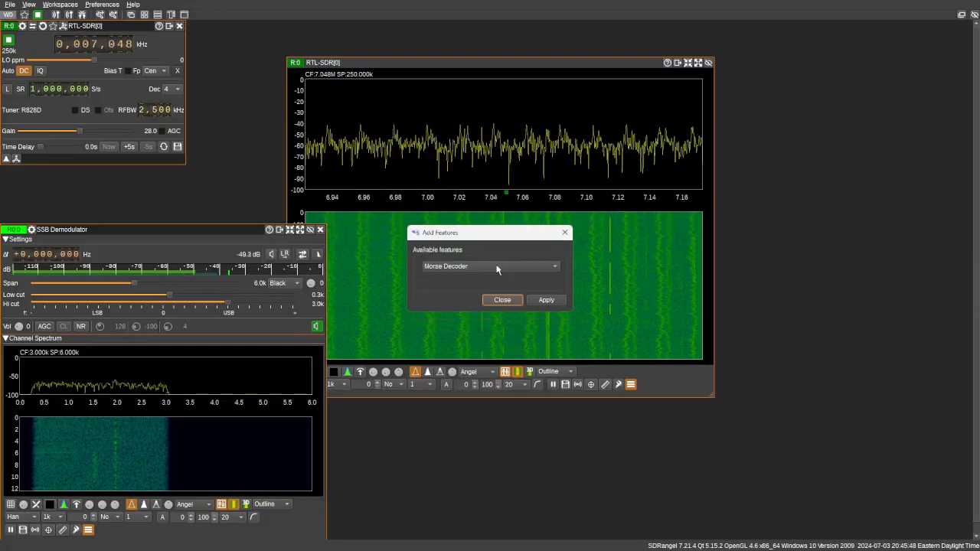
Step: Apply the Morse Decoder feature, opening its text and waveform panels
left_click(545, 299)
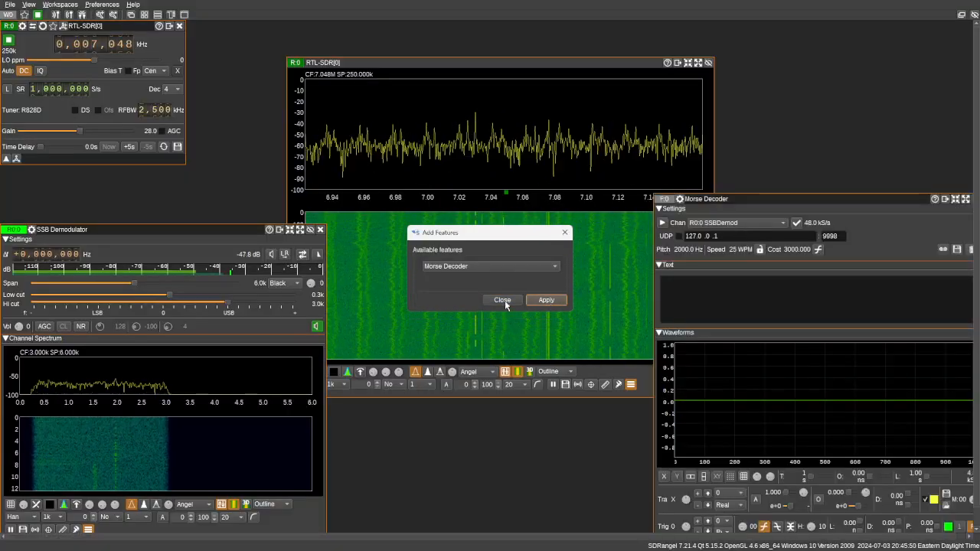
left_click(503, 299)
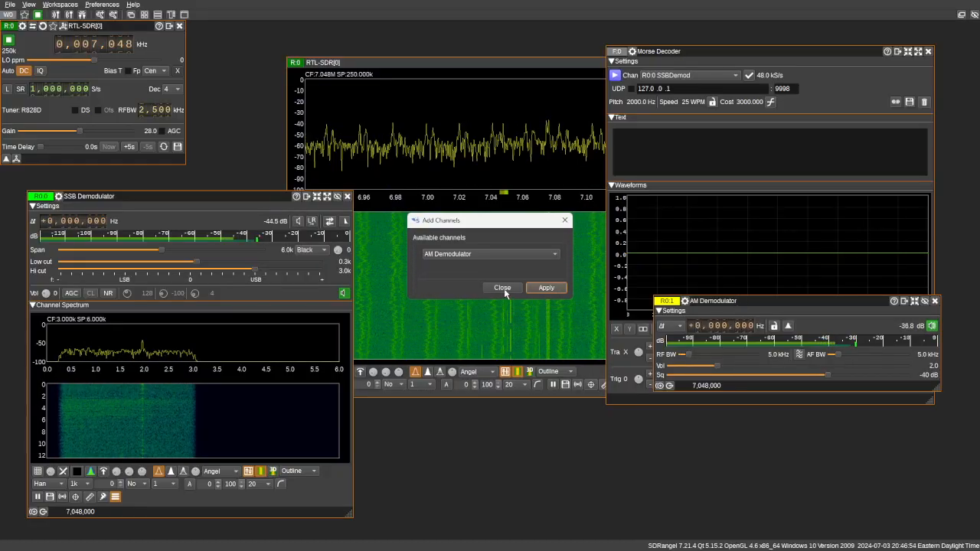
Step: Add an NFM Demodulator channel, dismiss the dialog and move the AM demodulator to the lower middle
left_click(502, 288)
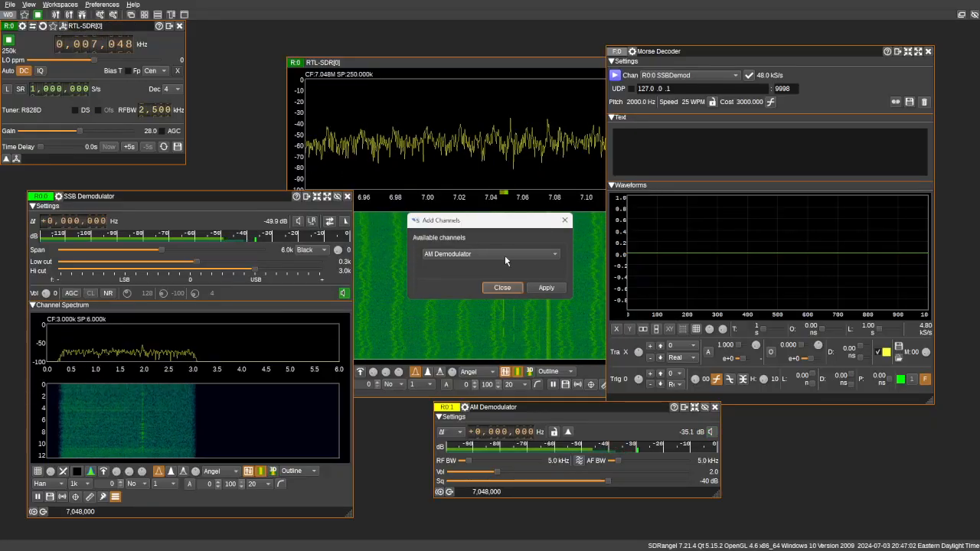
left_click(490, 255)
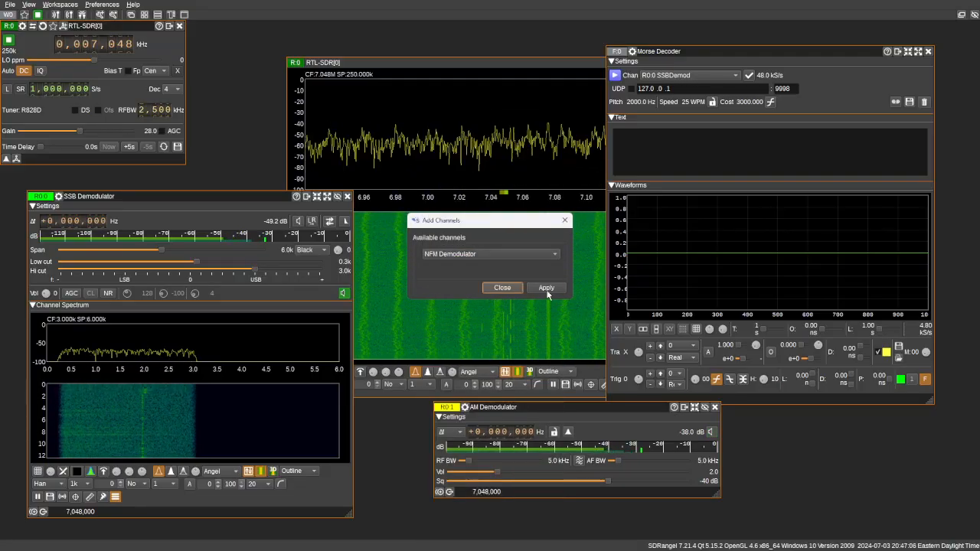
left_click(545, 288)
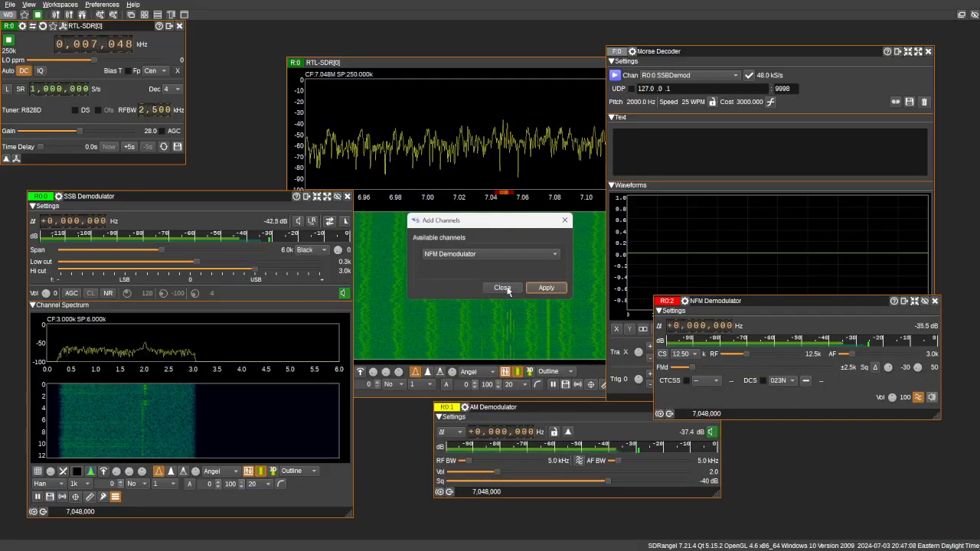
left_click(502, 288)
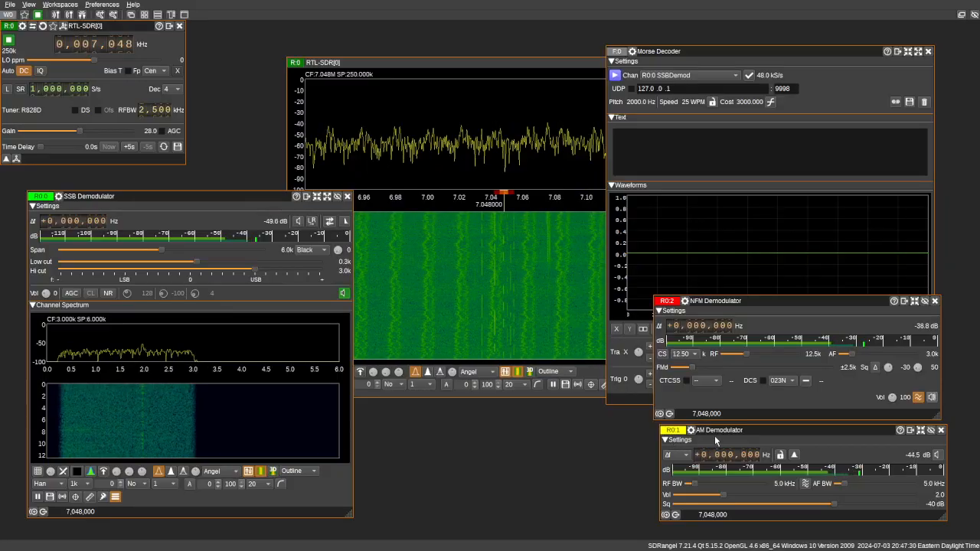
mouse_move(708, 308)
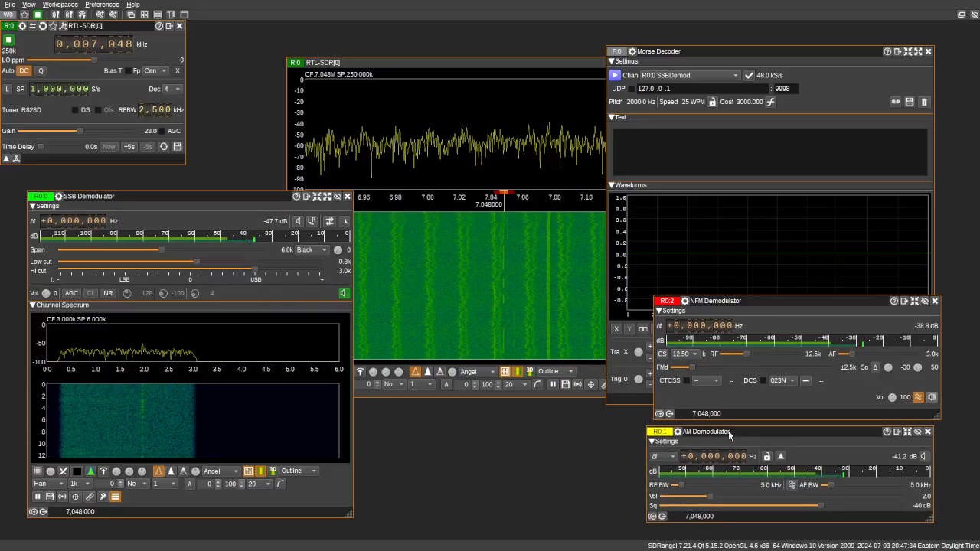
left_click_drag(705, 432, 456, 423)
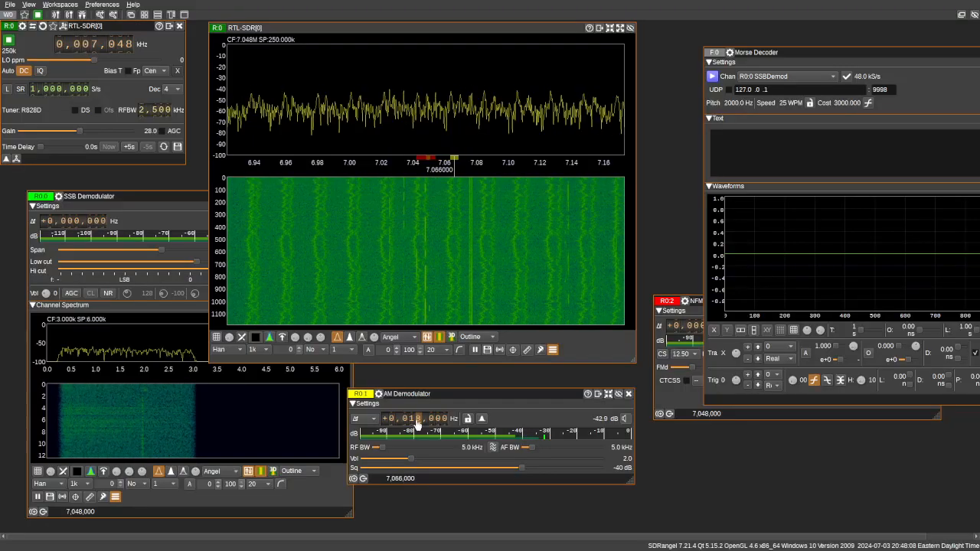
Step: Raise the Morse Decoder window to the front of the workspace
left_click(420, 419)
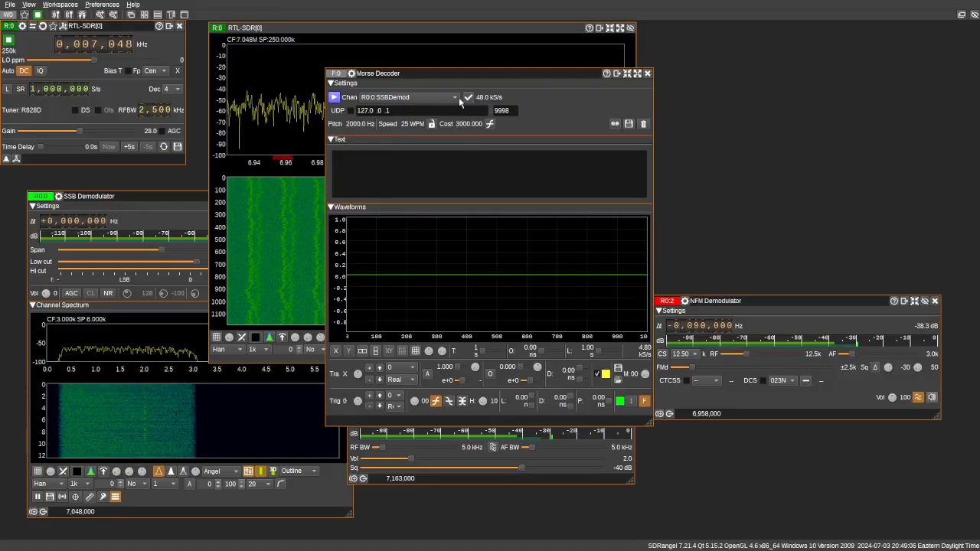
left_click(455, 97)
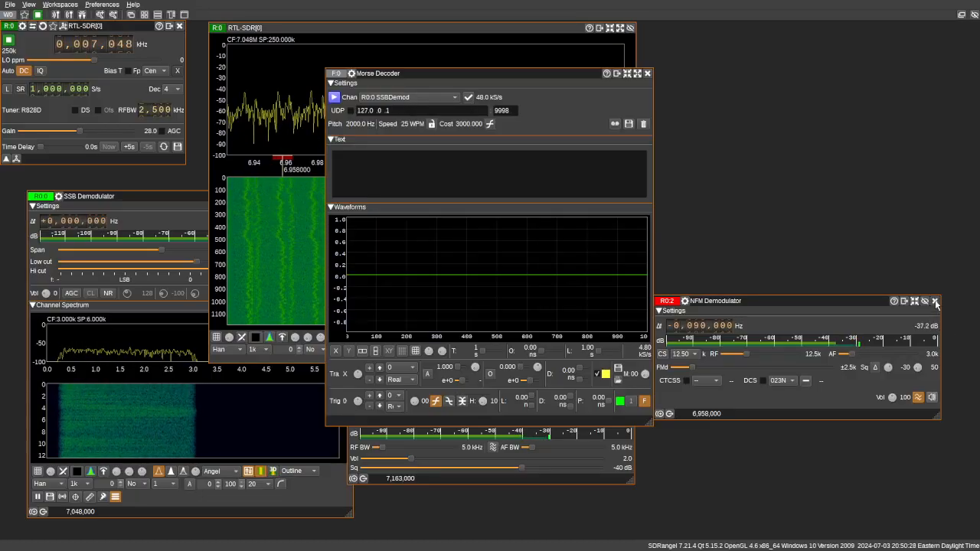
Step: Close the NFM and AM demodulator channels, leaving only the SSB Demodulator
left_click(934, 300)
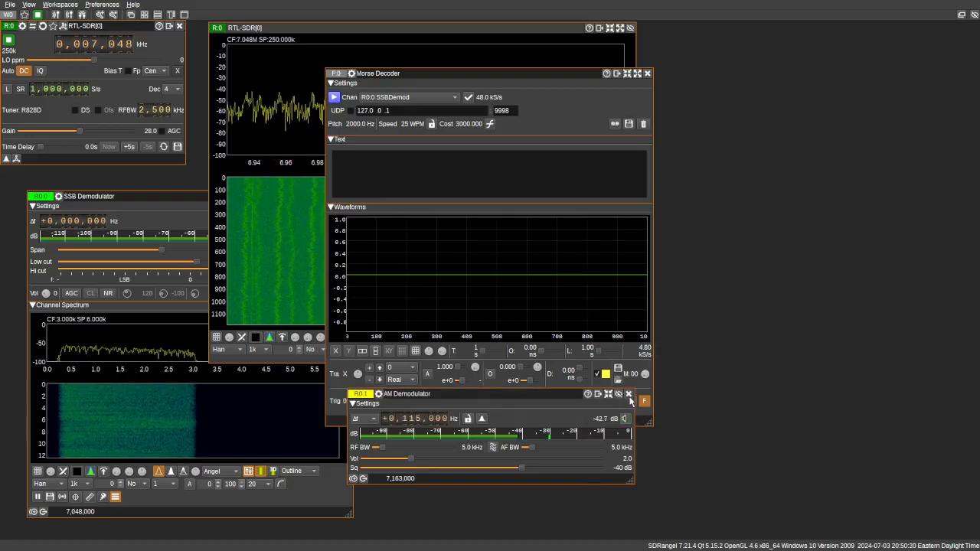
left_click(628, 394)
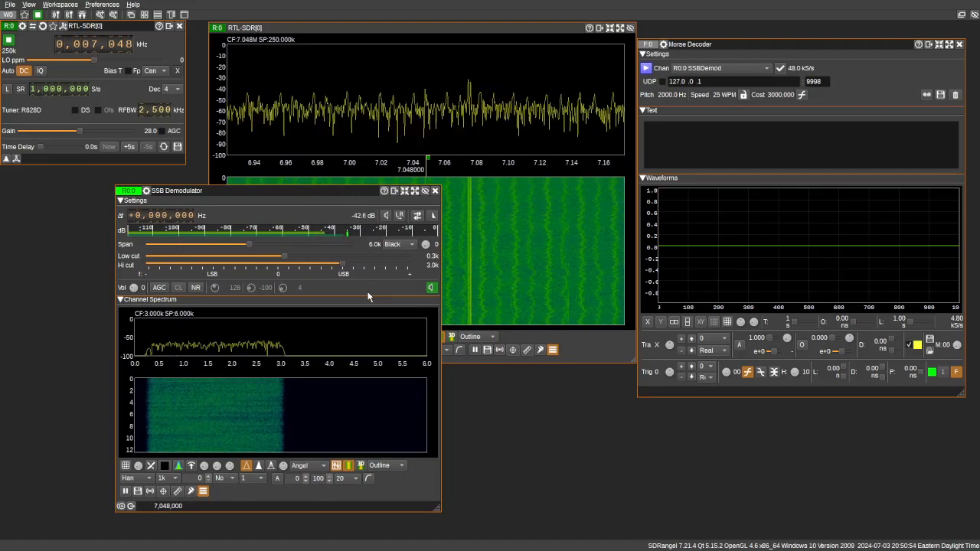
mouse_move(343, 268)
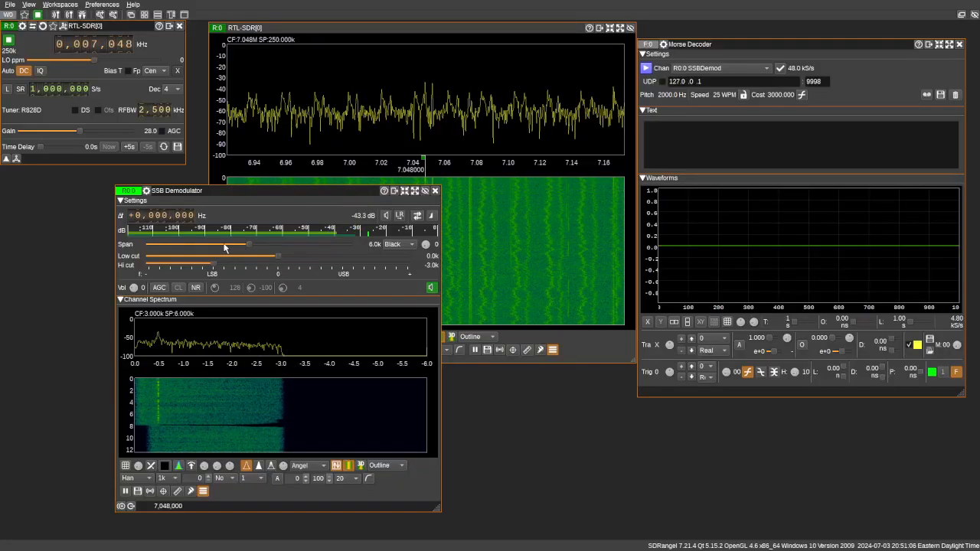
Step: Narrow the SSB Demodulator channel spectrum span to 3.0 kHz
left_click_drag(248, 243, 205, 243)
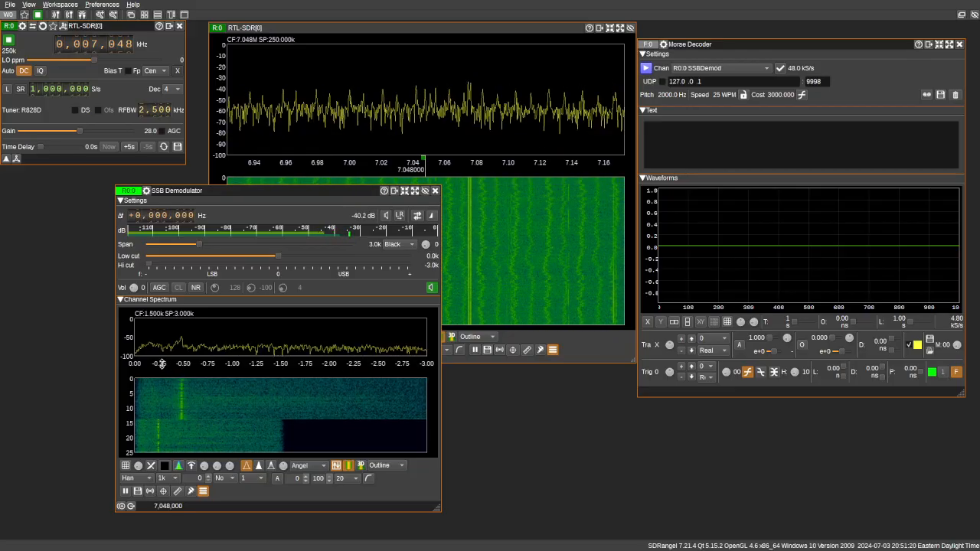
mouse_move(248, 465)
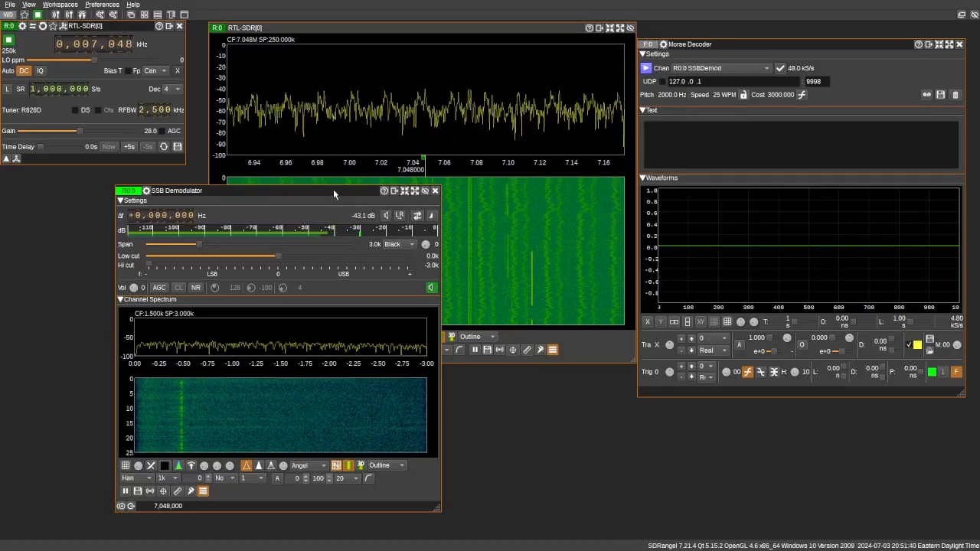
Step: Move the SSB Demodulator window over the main spectrum
left_click_drag(334, 190, 830, 113)
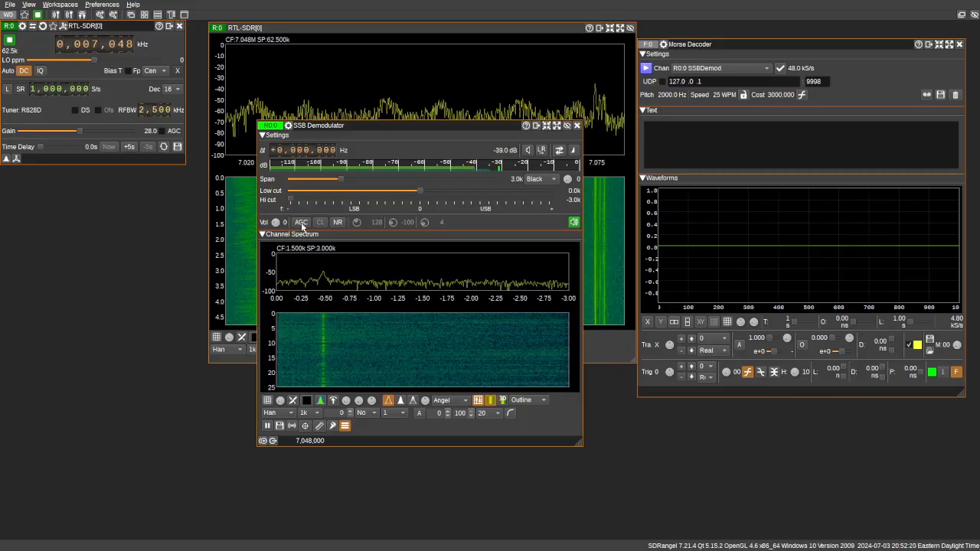
Step: Turn on AGC in the SSB Demodulator
left_click(300, 222)
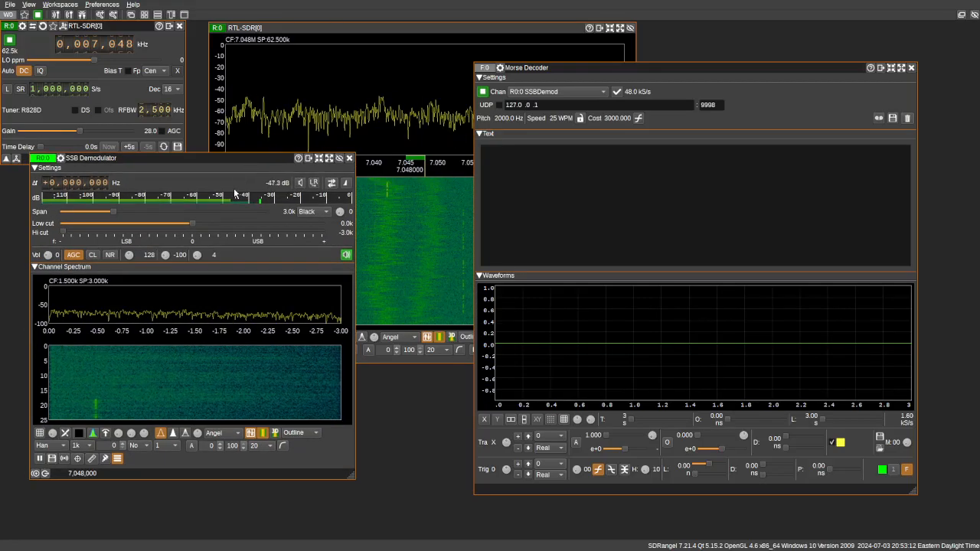
mouse_move(239, 233)
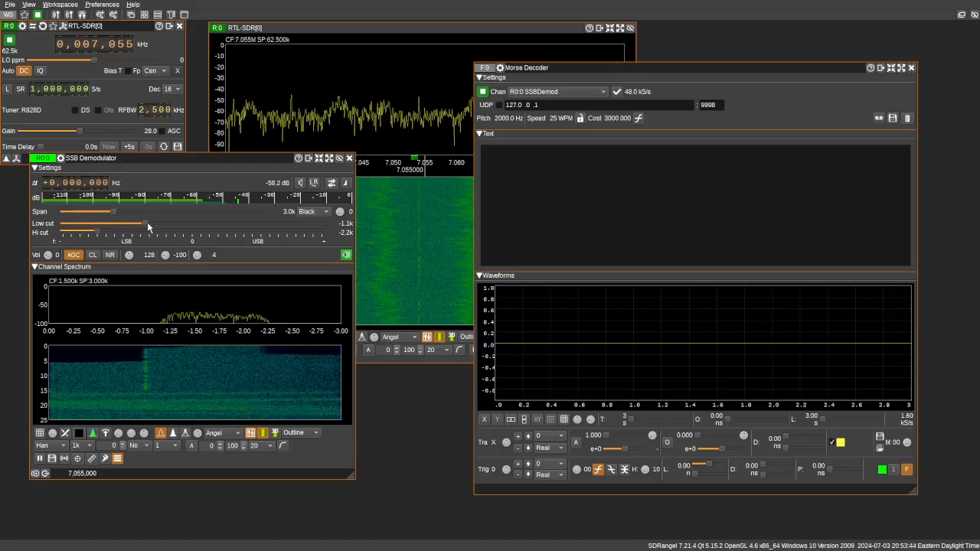
Step: Drag the low-cut slider to shrink the LSB passband to under 1 kHz for CW
left_click_drag(141, 224, 193, 223)
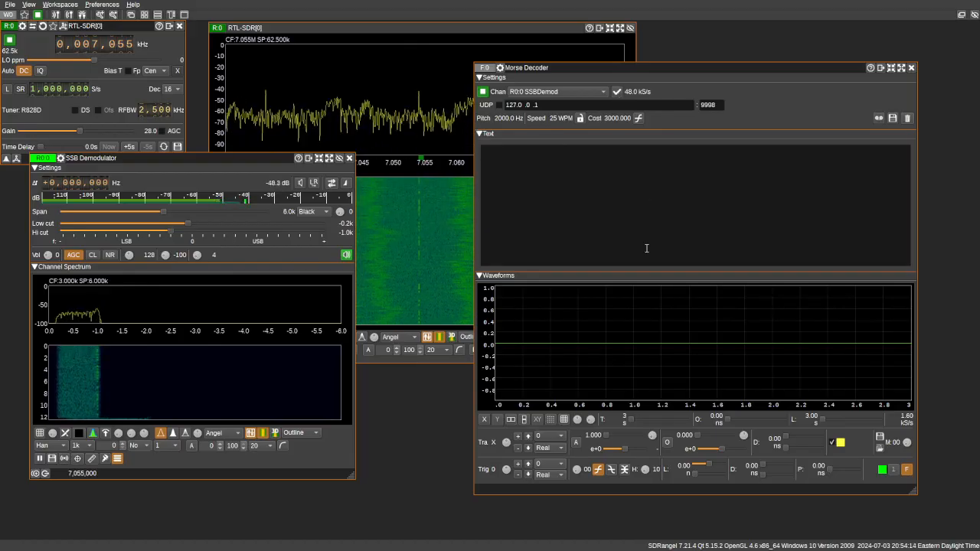
mouse_move(605, 286)
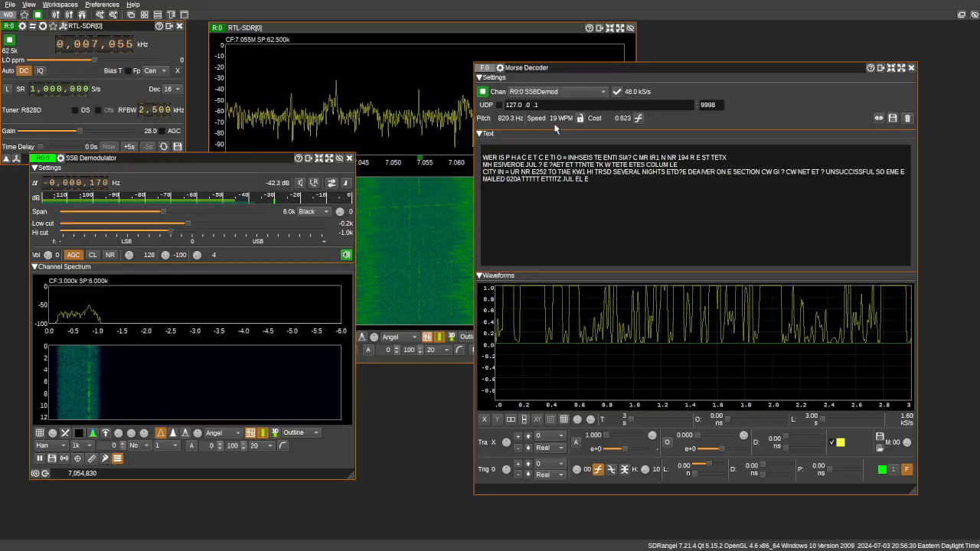
mouse_move(478, 36)
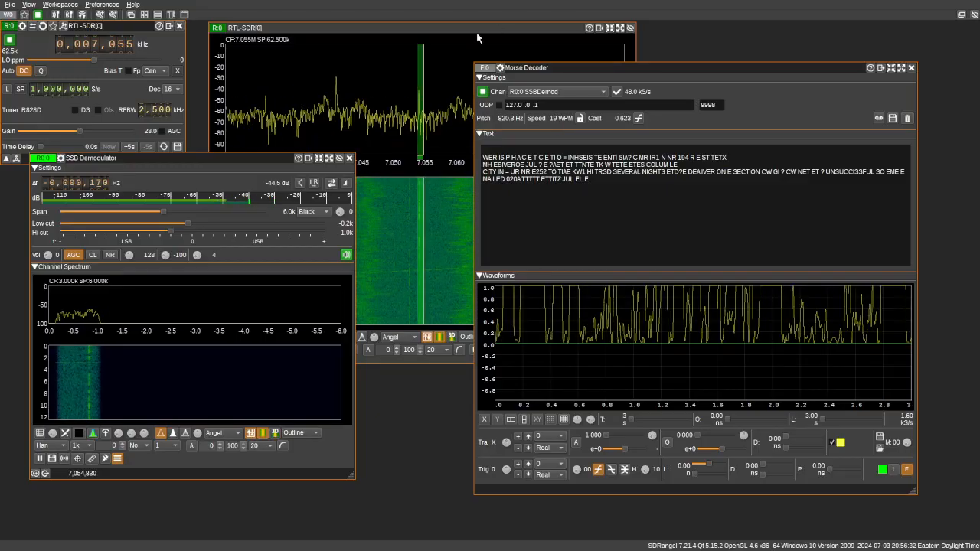